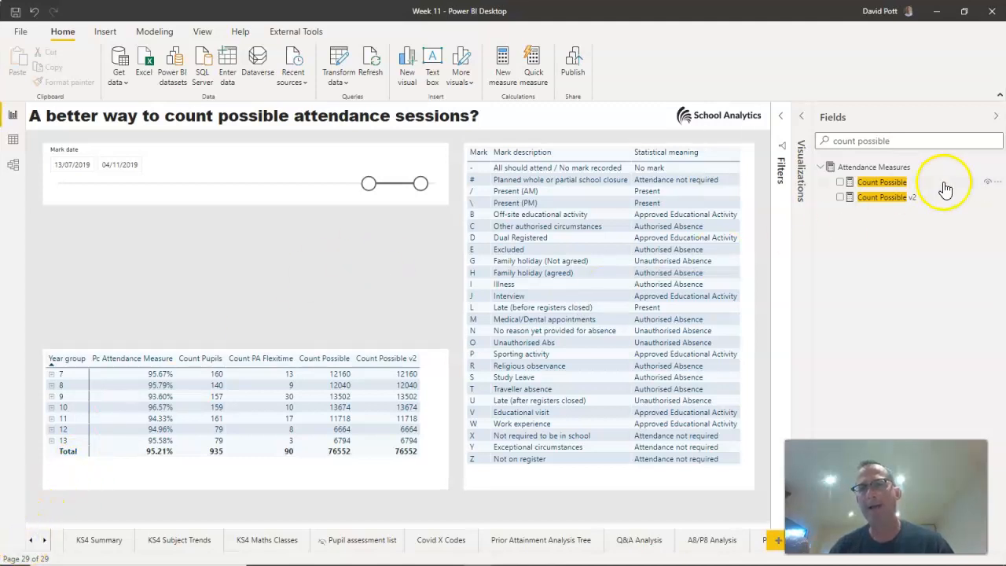
mouse_move(882, 183)
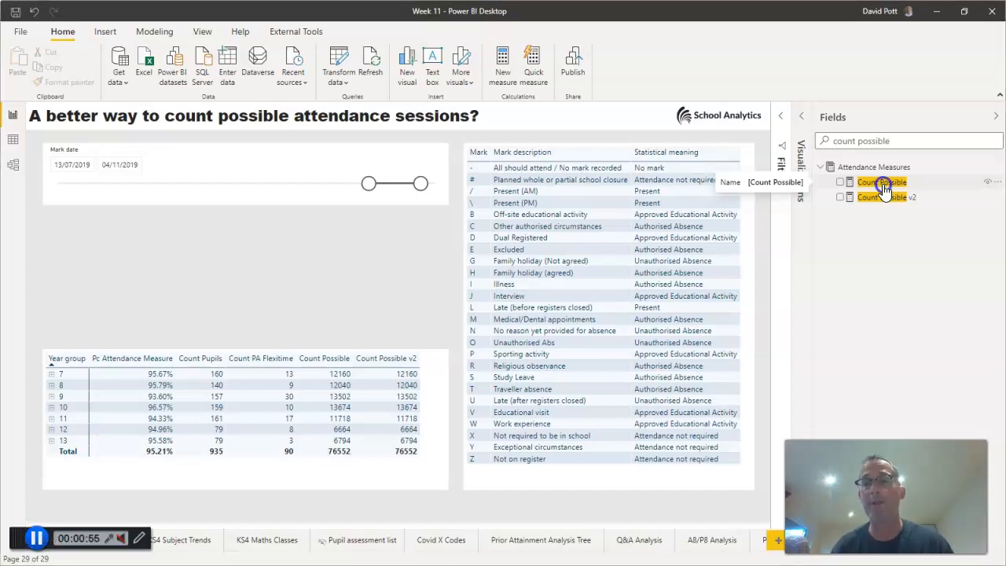
- Show Count Possible in the enlarged editor and pick out its Count AEA + Count Present terms
left_click(882, 182)
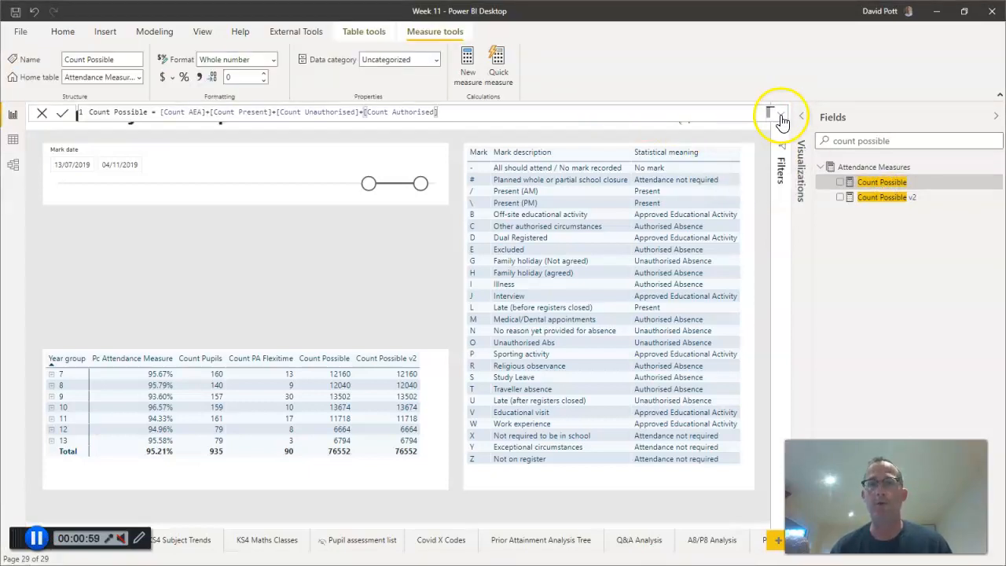
left_click(770, 112)
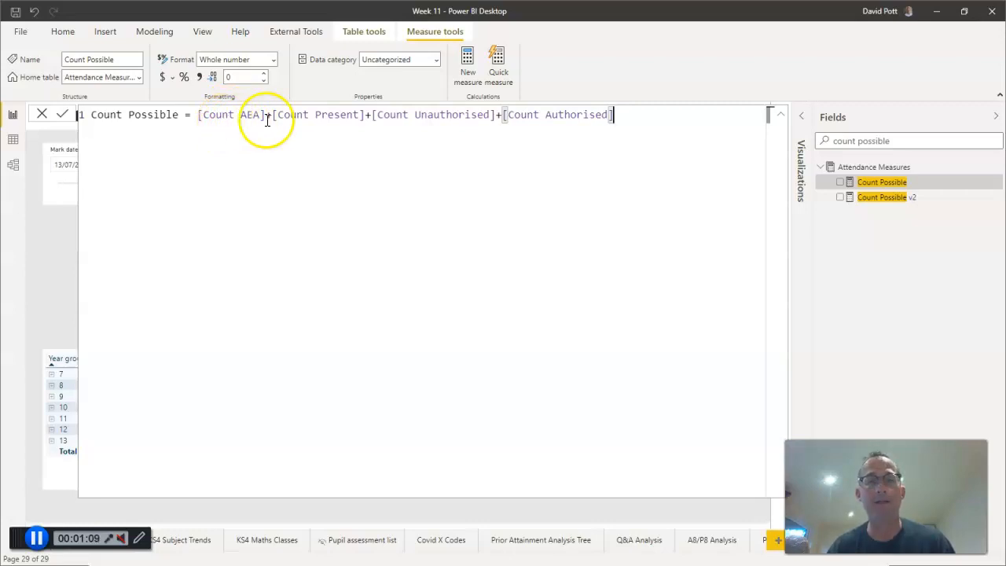
mouse_move(327, 115)
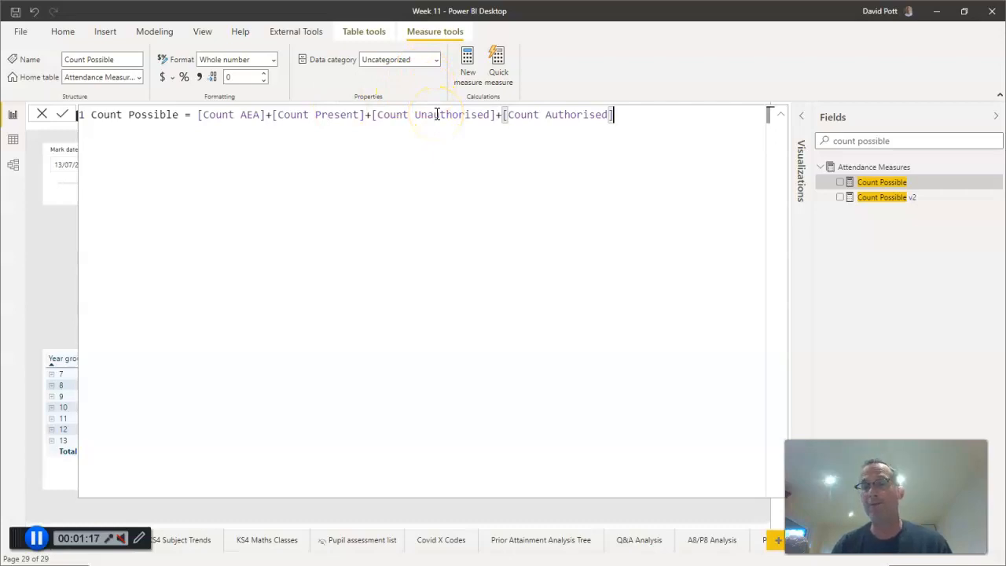
mouse_move(527, 115)
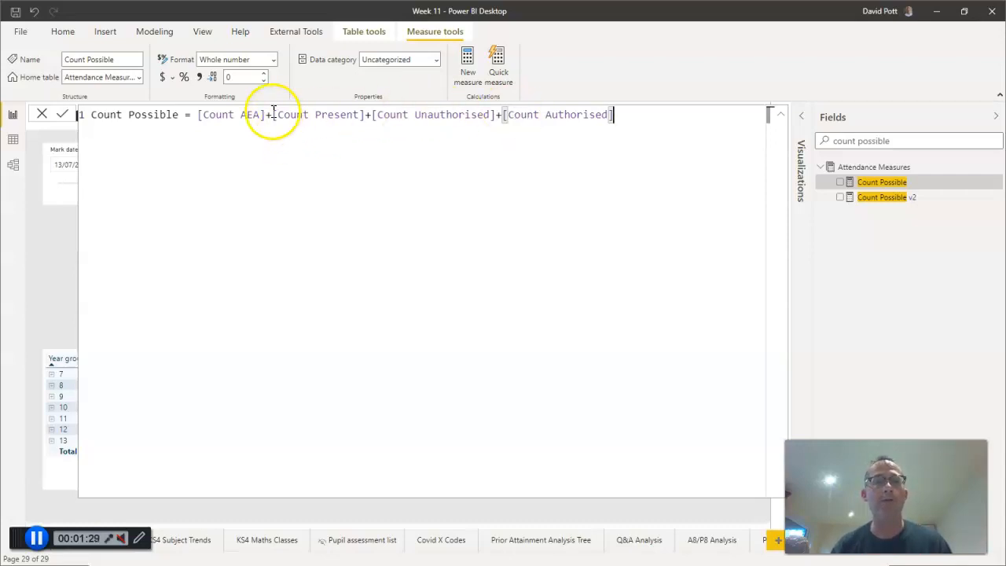
left_click_drag(198, 115, 364, 114)
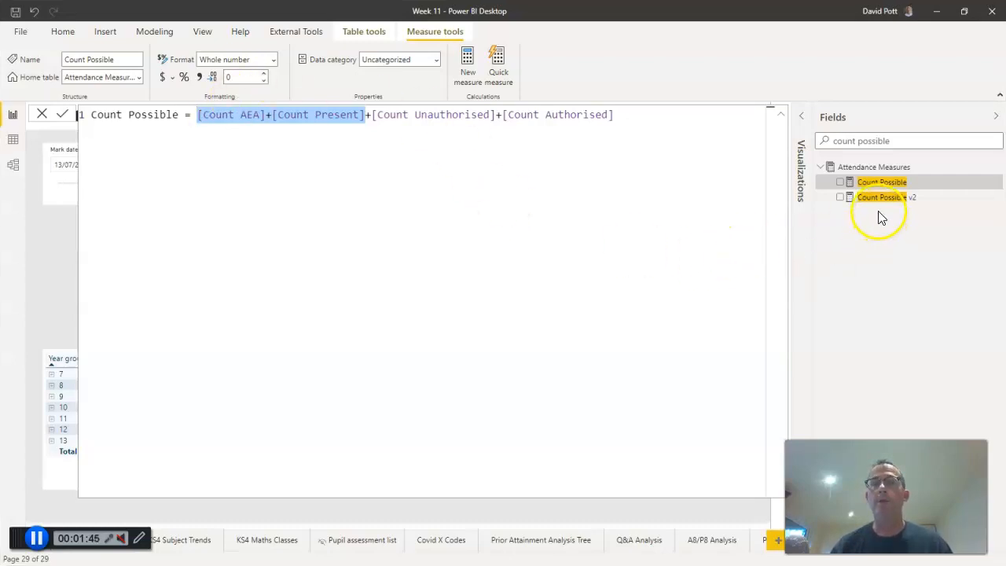
- Collapse the formula editor so the report and Mark description table reappear
left_click(779, 117)
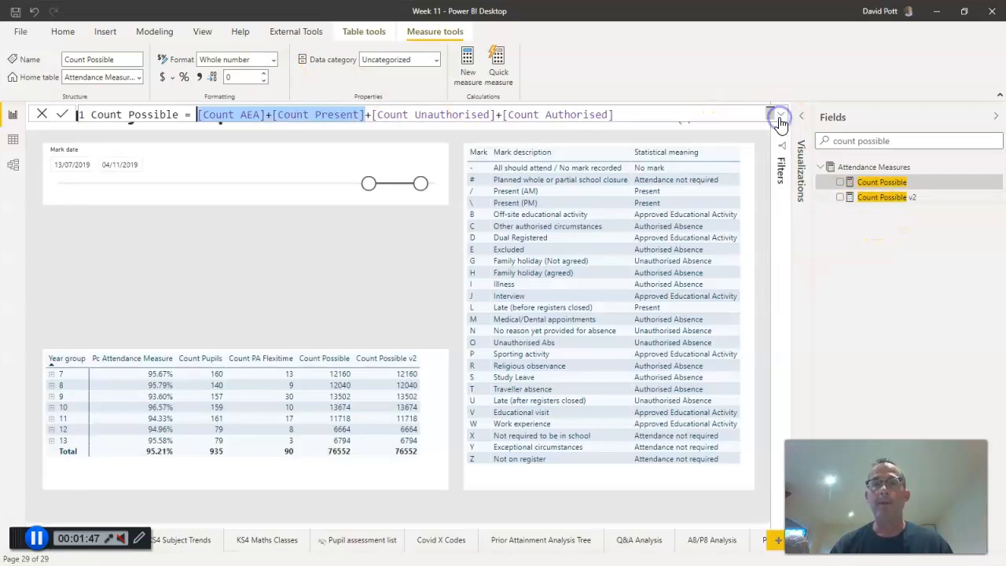
mouse_move(503, 333)
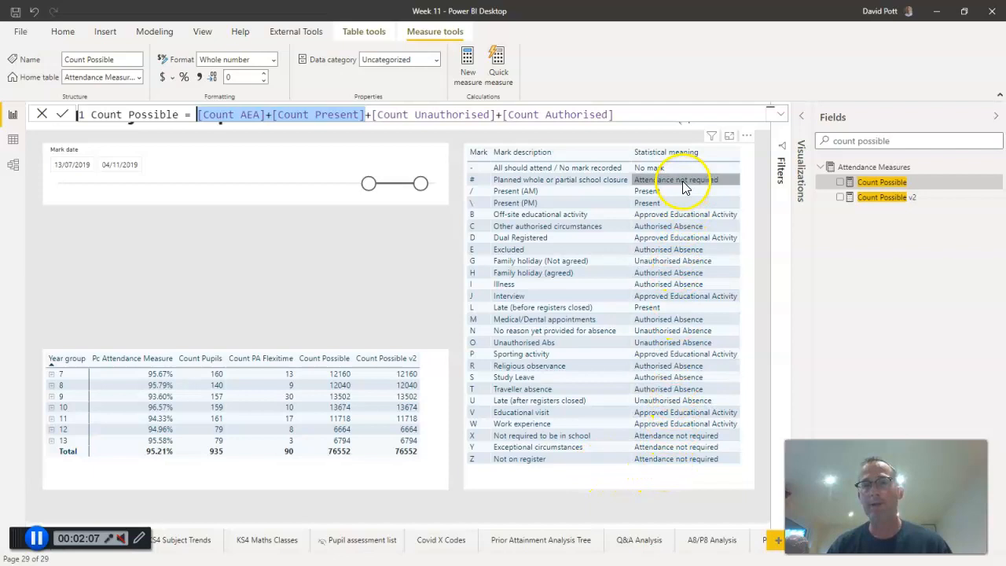
mouse_move(471, 237)
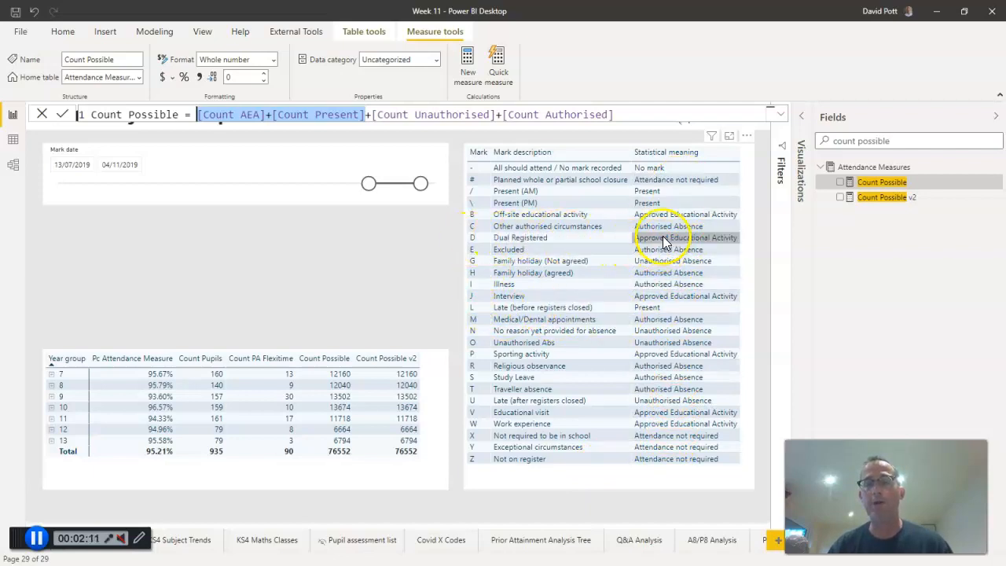
mouse_move(663, 237)
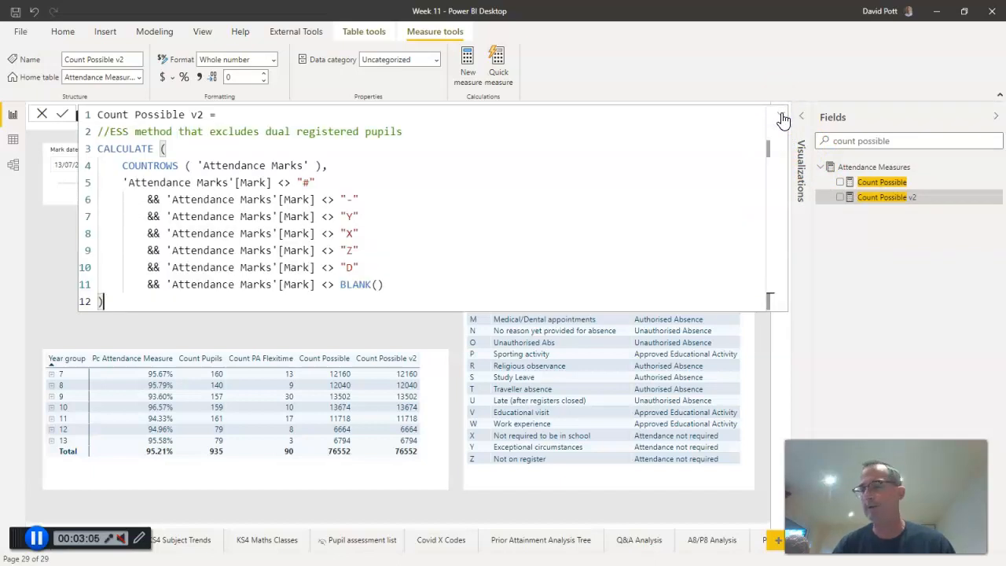
mouse_move(625, 90)
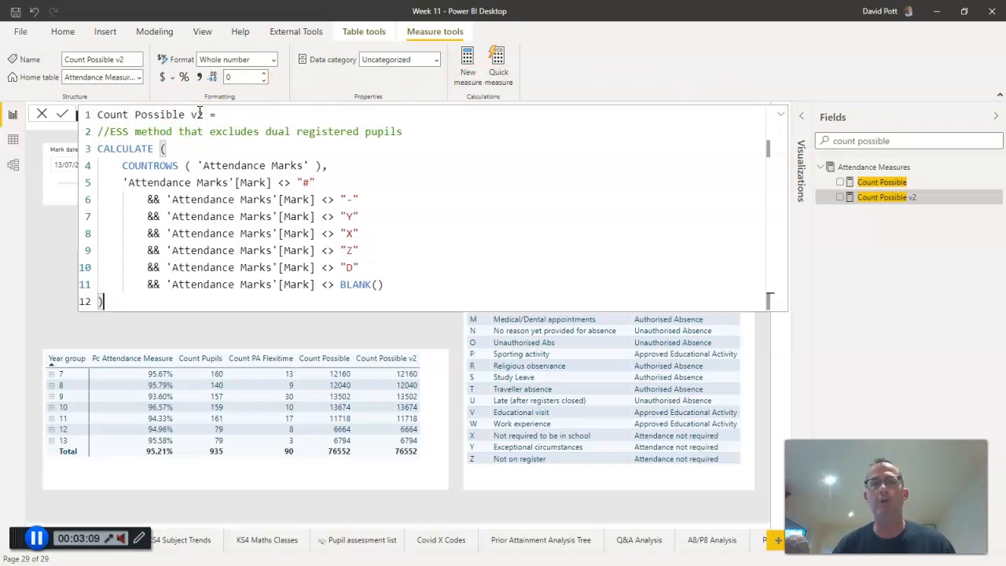
- Pick out the COUNTROWS('Attendance Marks') expression in Count Possible v2, then clear the emphasis
left_click(122, 148)
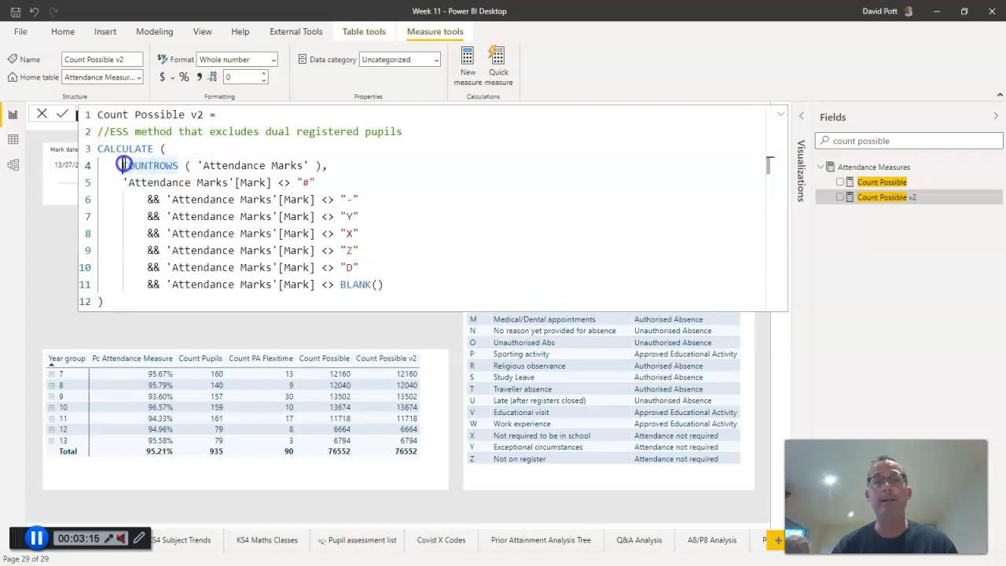
left_click_drag(124, 165, 318, 165)
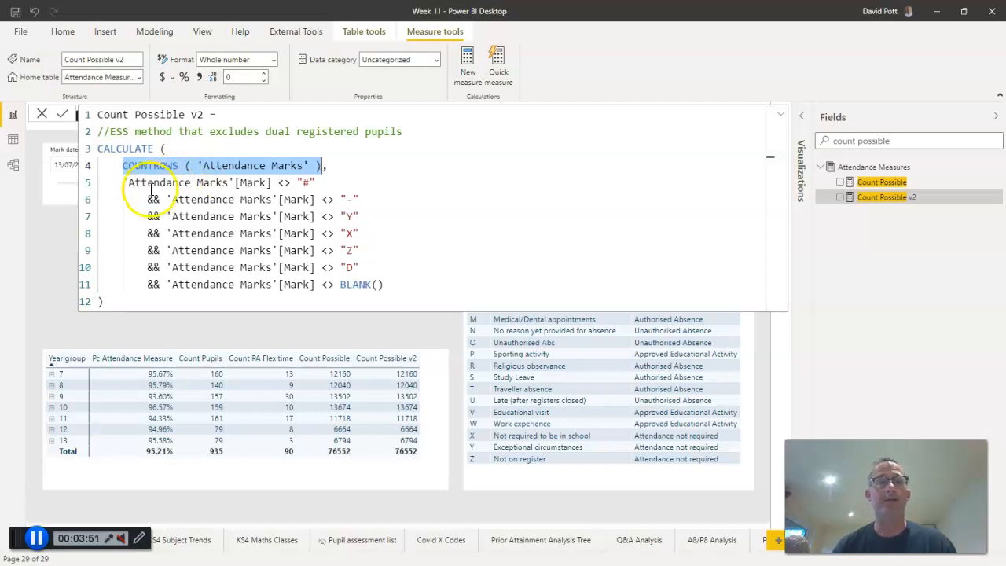
left_click(276, 182)
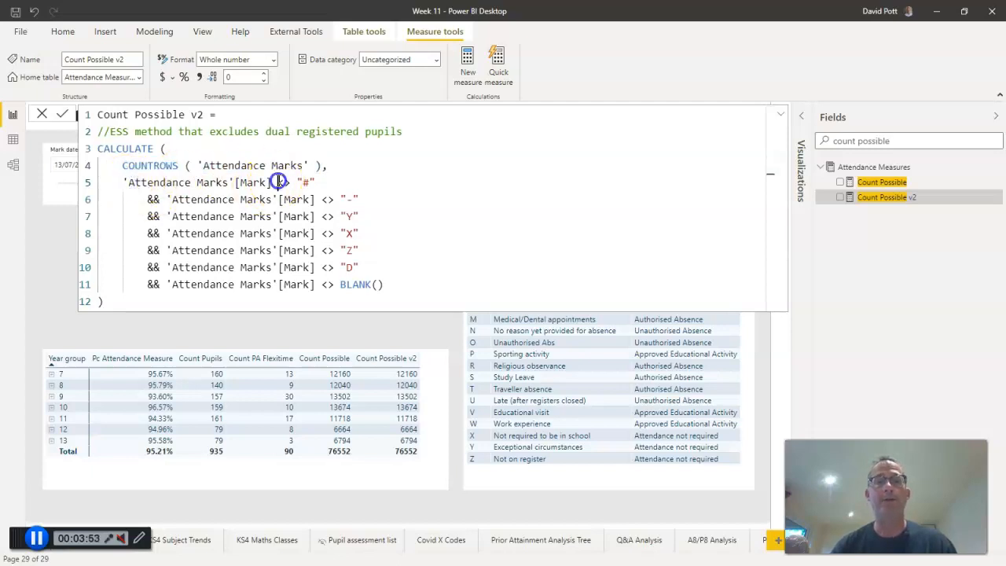